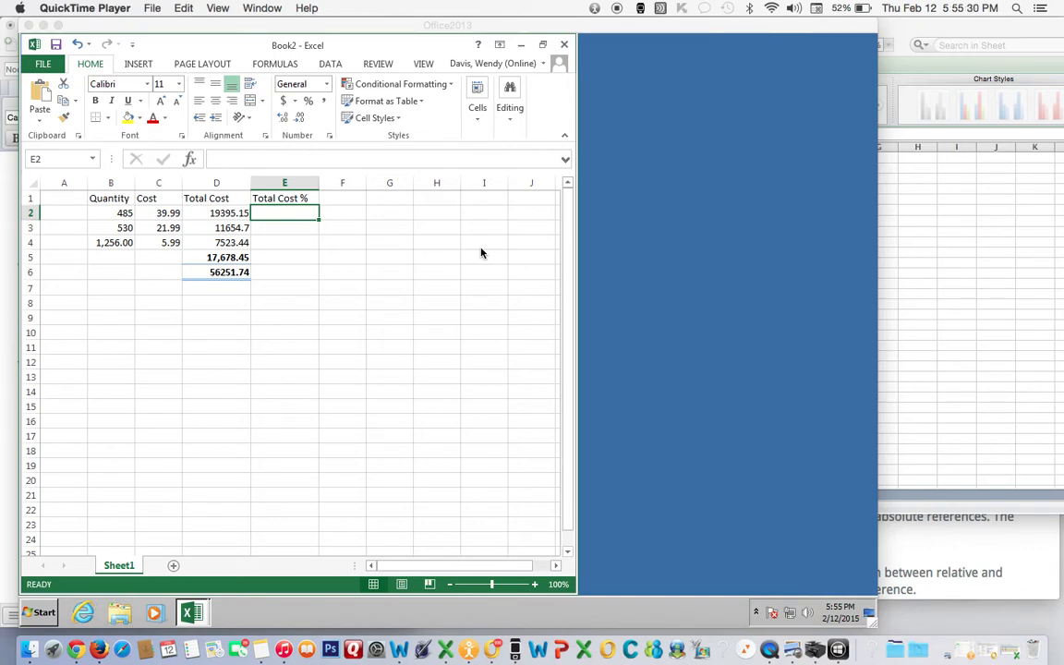
{"action": "mouse_move", "coordinate": [357, 235]}
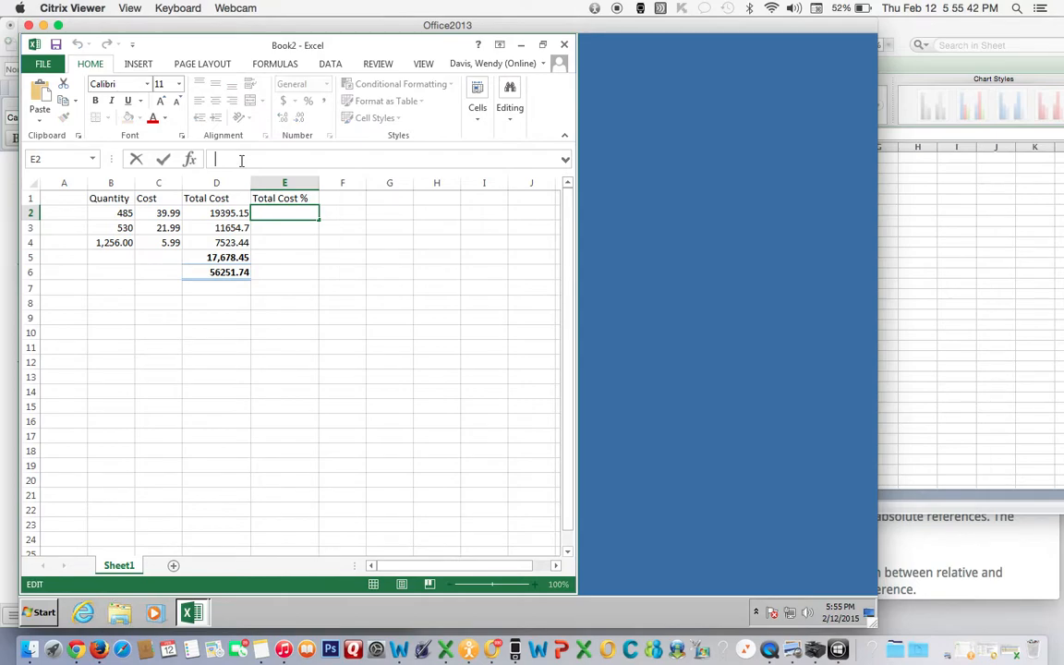
Step: Enter =D2/$D$6 in E2 so the total cost divides by the fixed grand total
{"action": "type", "text": "="}
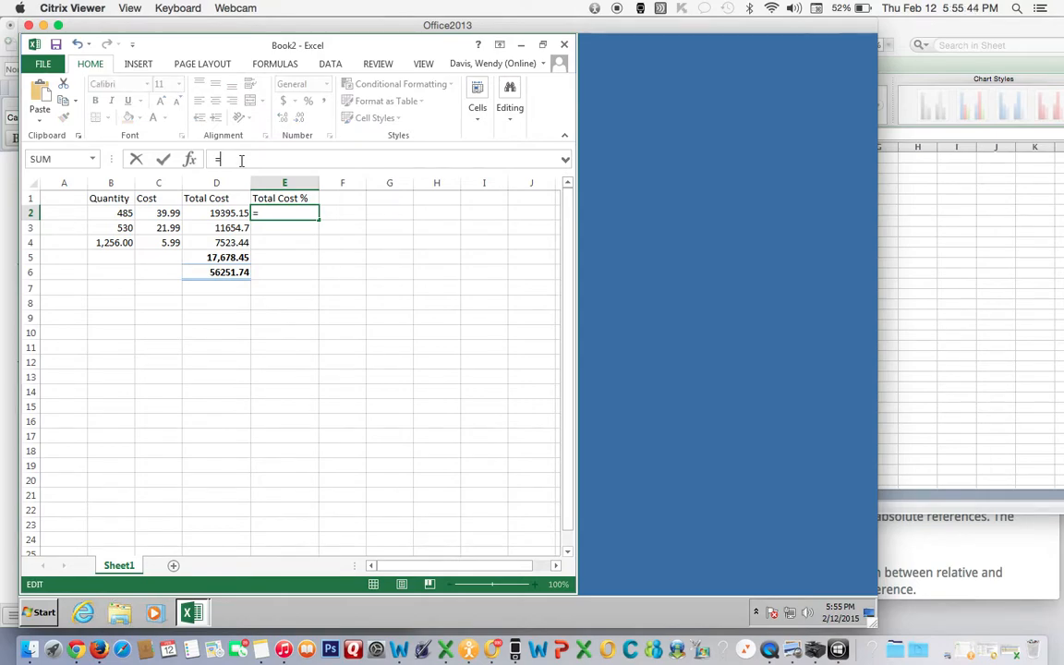
{"action": "type", "text": "D"}
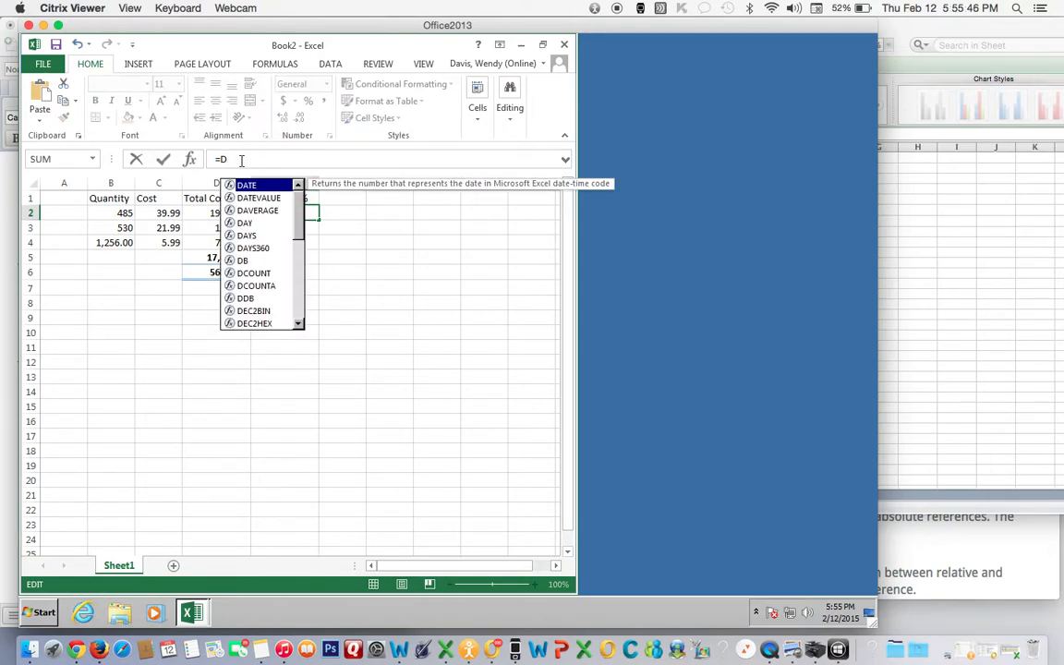
{"action": "type", "text": "2"}
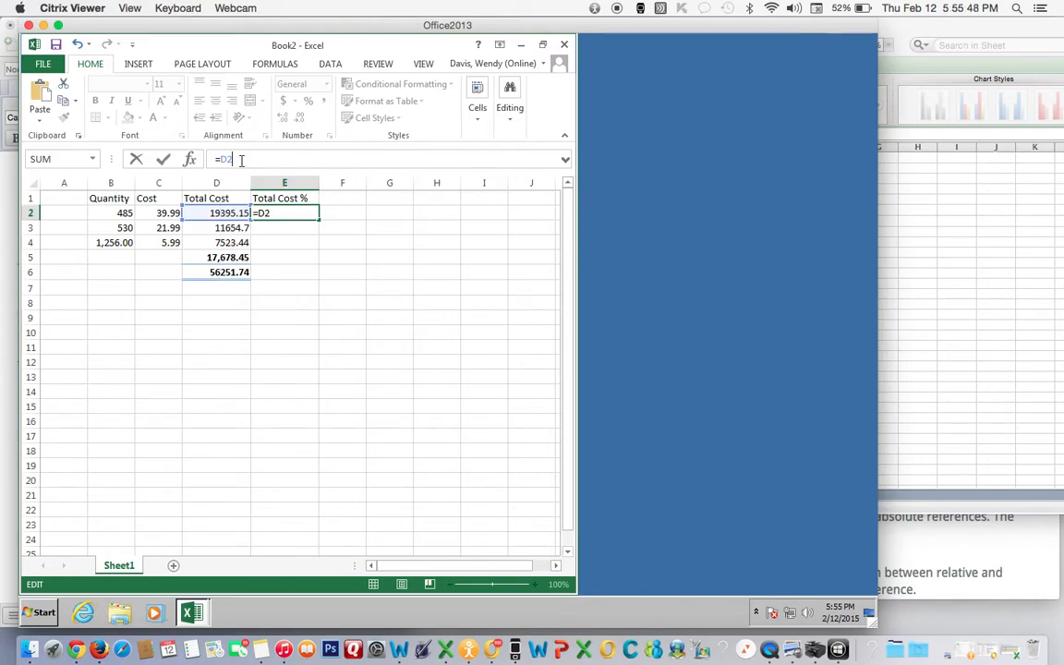
{"action": "type", "text": "/"}
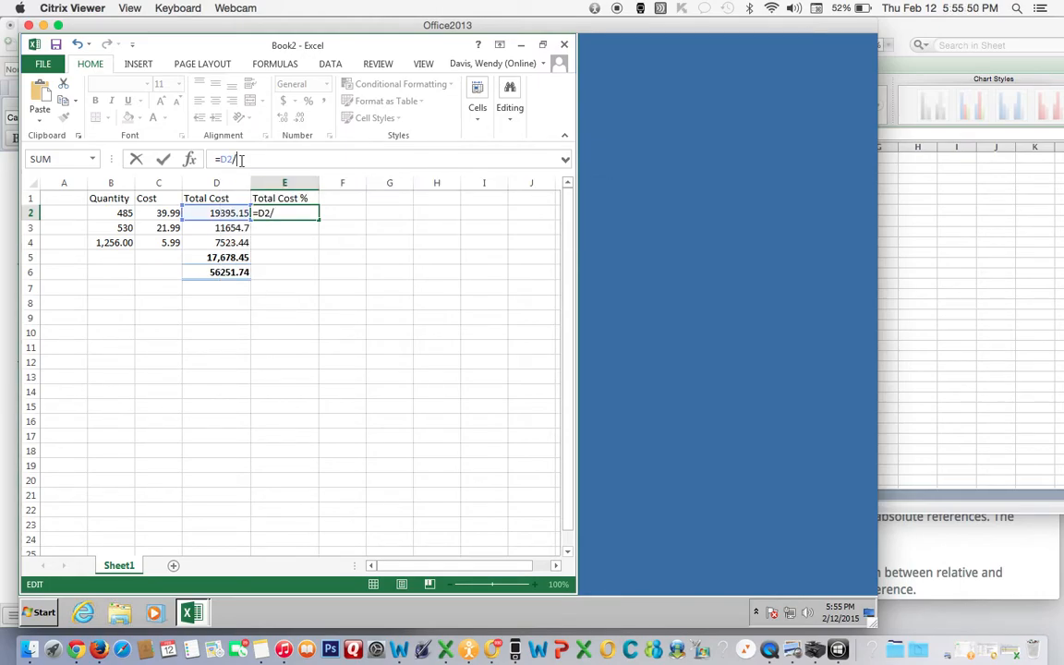
{"action": "type", "text": "$"}
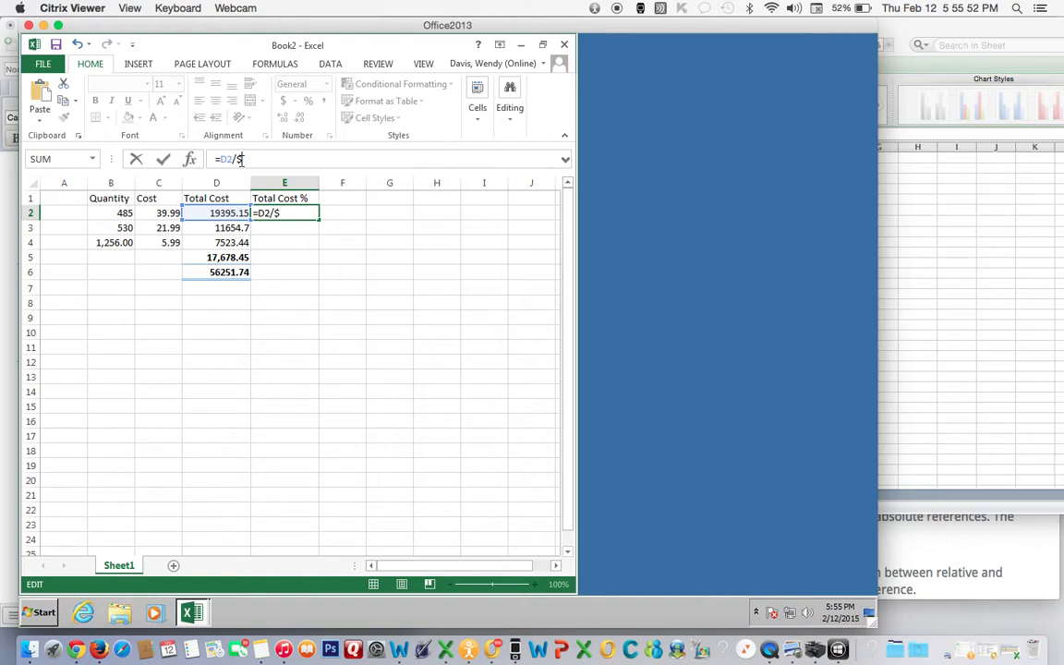
{"action": "type", "text": "D"}
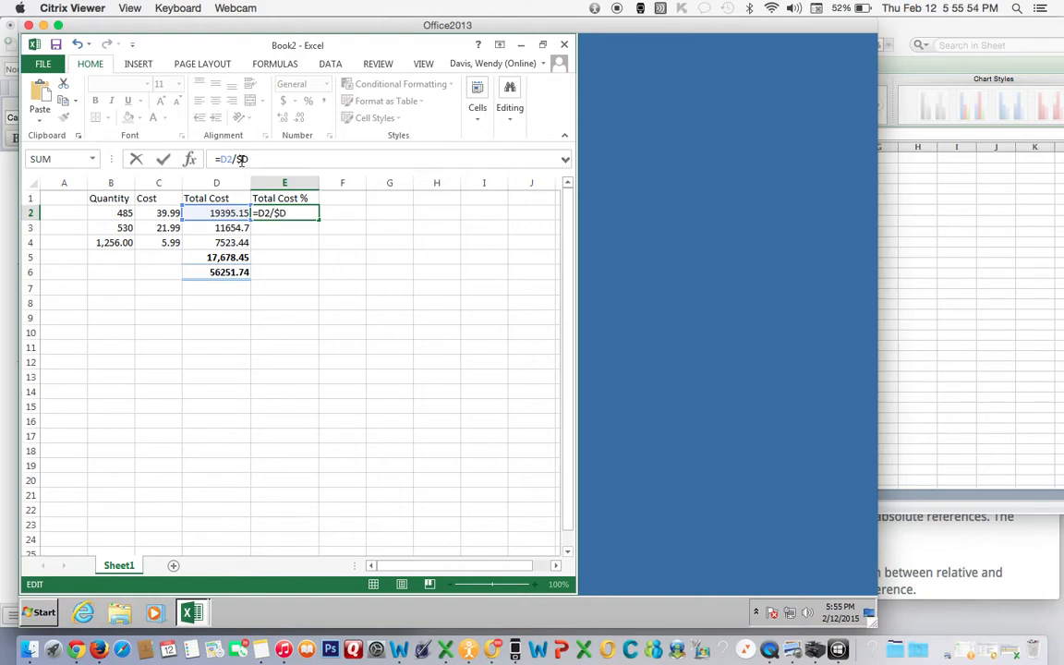
{"action": "type", "text": "$"}
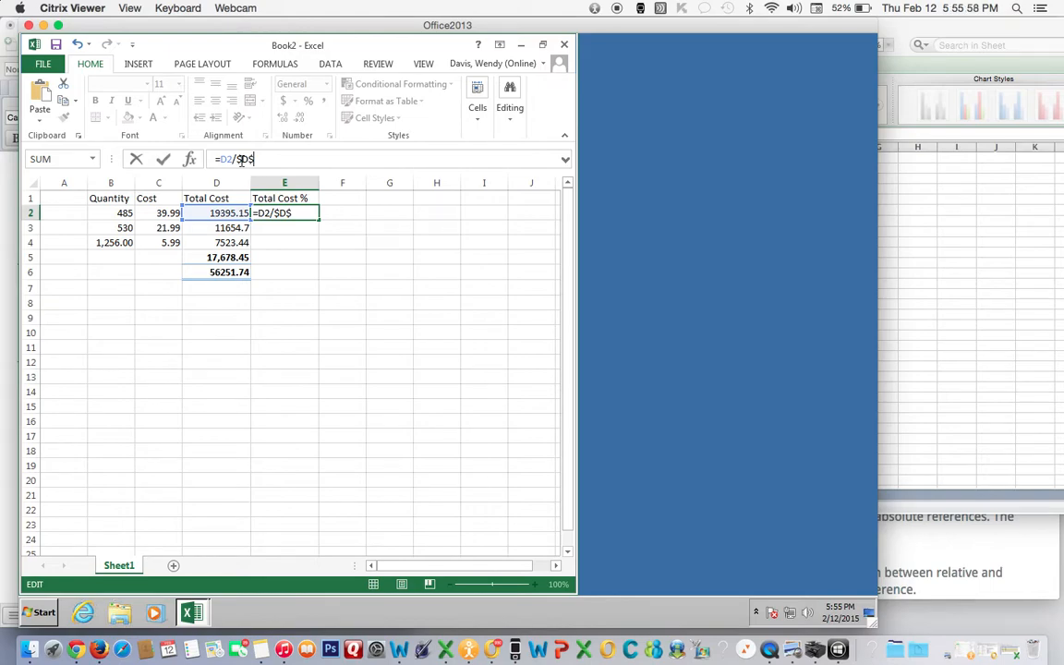
{"action": "type", "text": "6"}
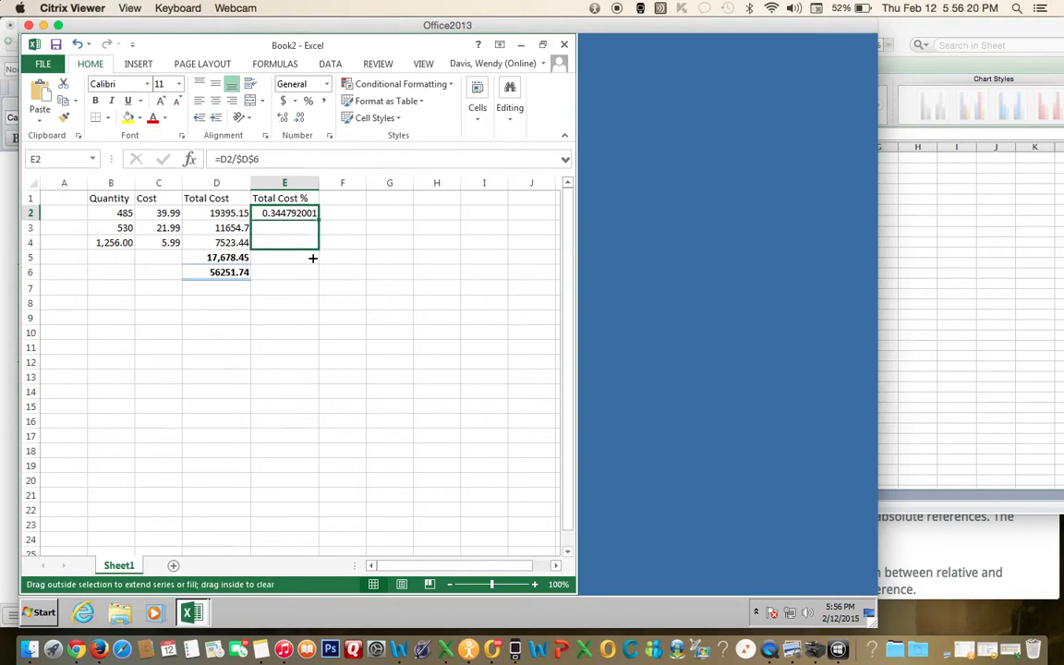
Step: Fill the percentage formula from E2 down through E5, each row dividing by $D$6
{"action": "left_click_drag", "start_coordinate": [312, 213], "coordinate": [312, 258]}
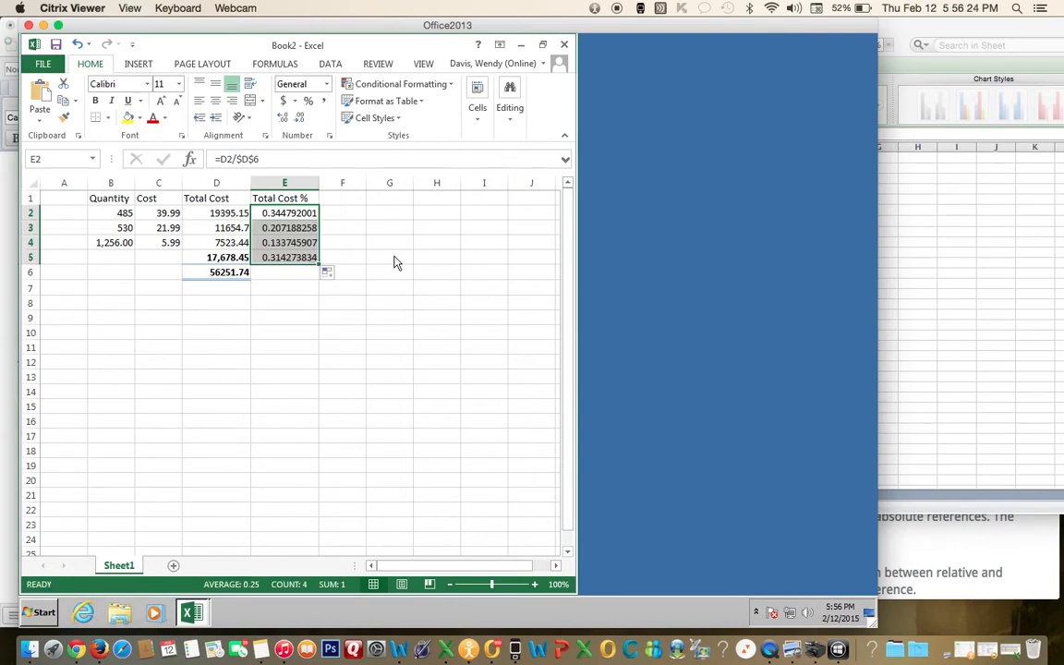
{"action": "mouse_move", "coordinate": [395, 256]}
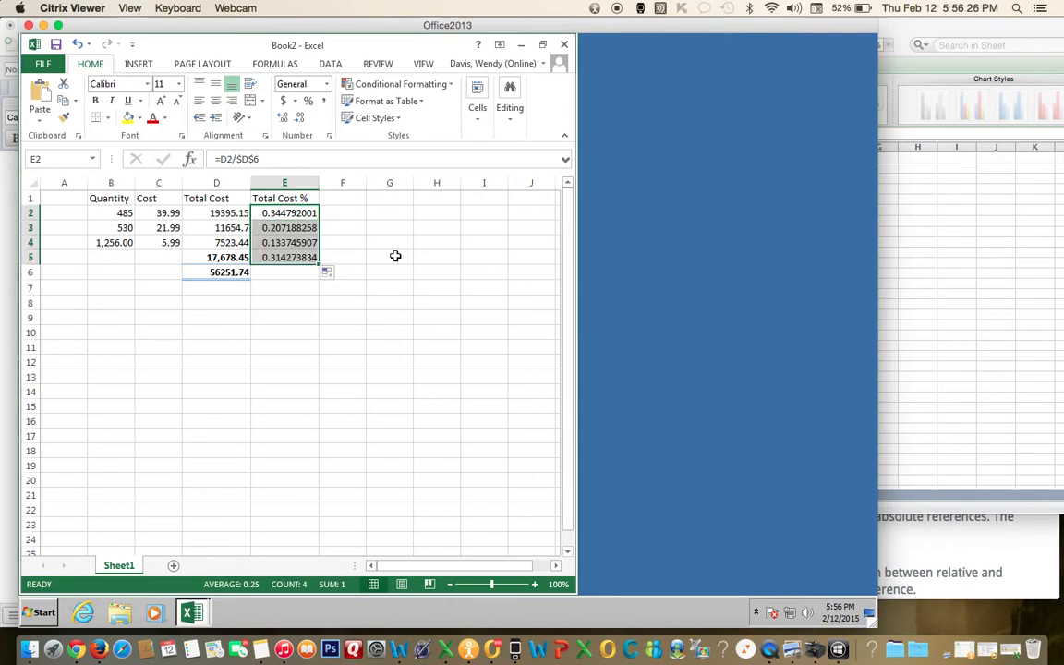
{"action": "left_click", "coordinate": [284, 227]}
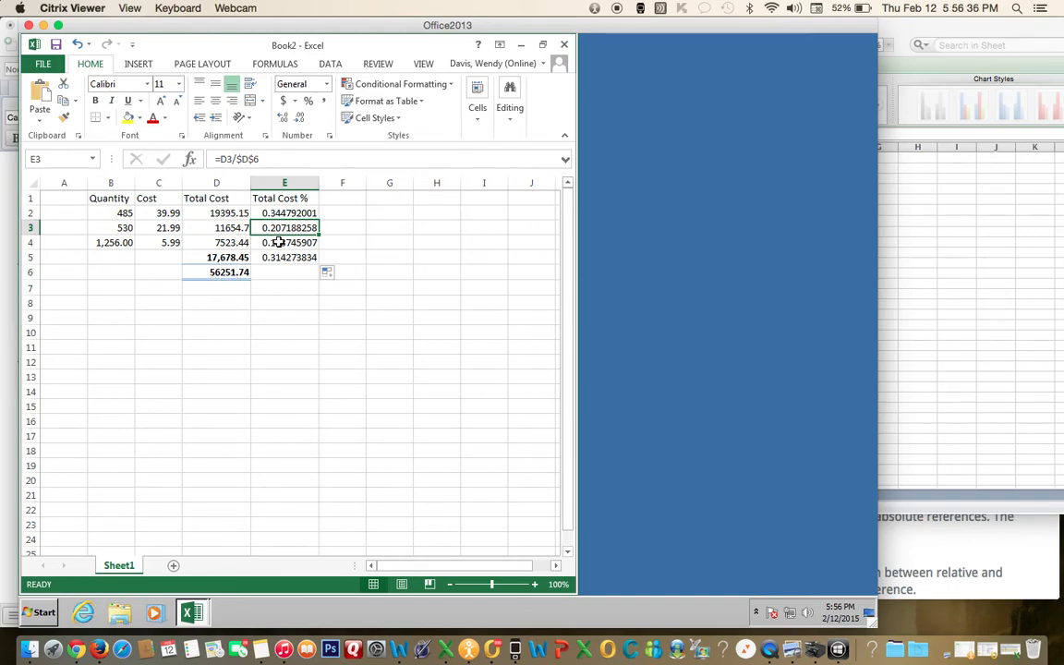
{"action": "left_click", "coordinate": [284, 242]}
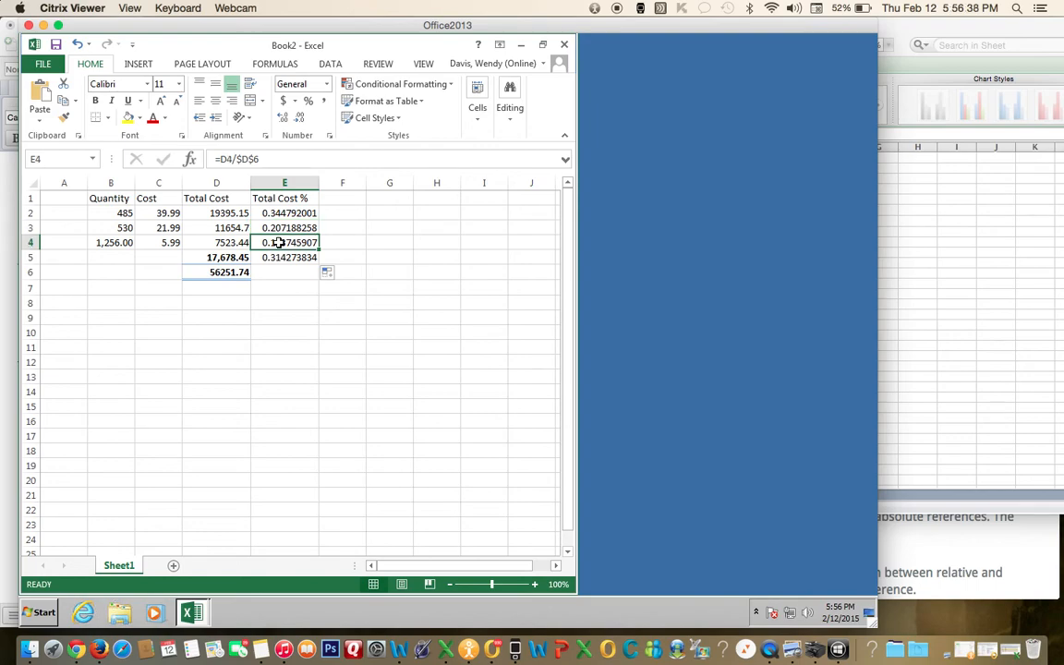
{"action": "mouse_move", "coordinate": [293, 258]}
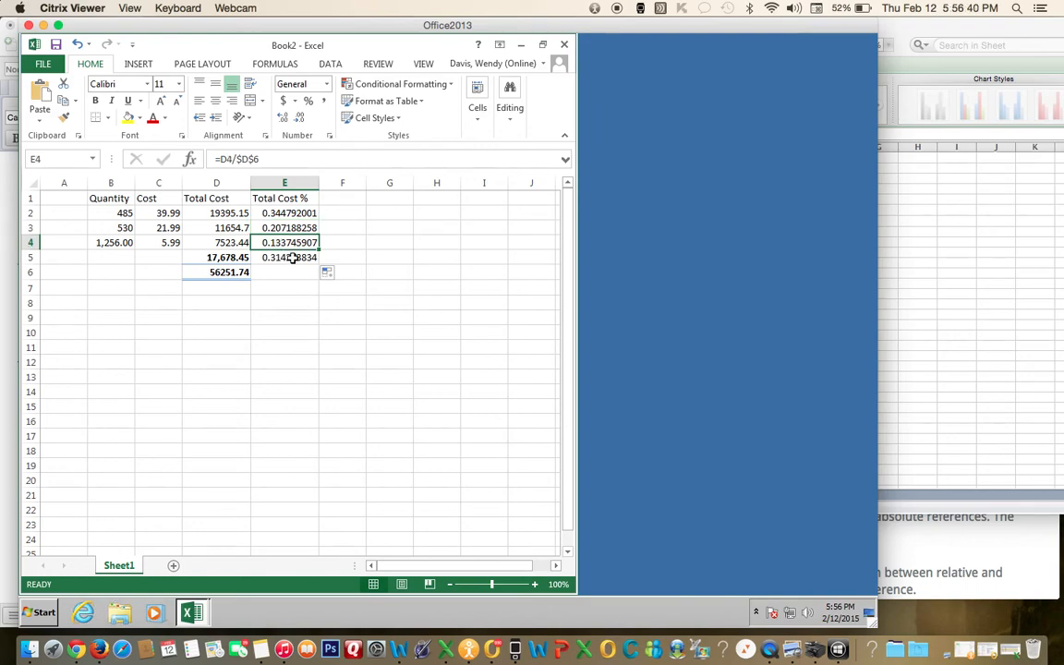
{"action": "left_click", "coordinate": [284, 256]}
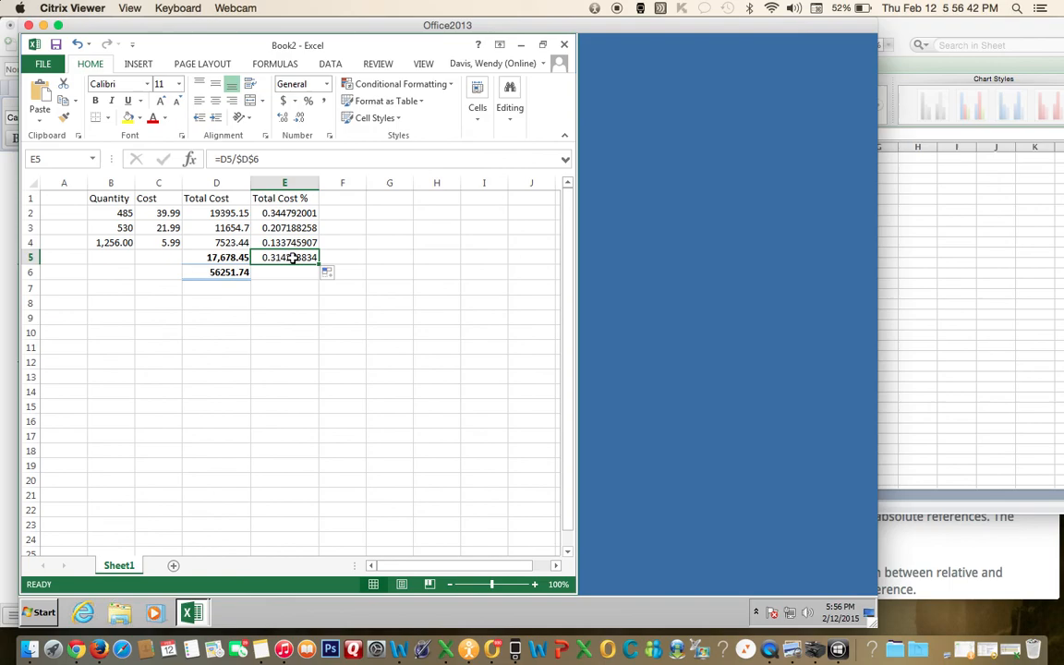
{"action": "mouse_move", "coordinate": [638, 31]}
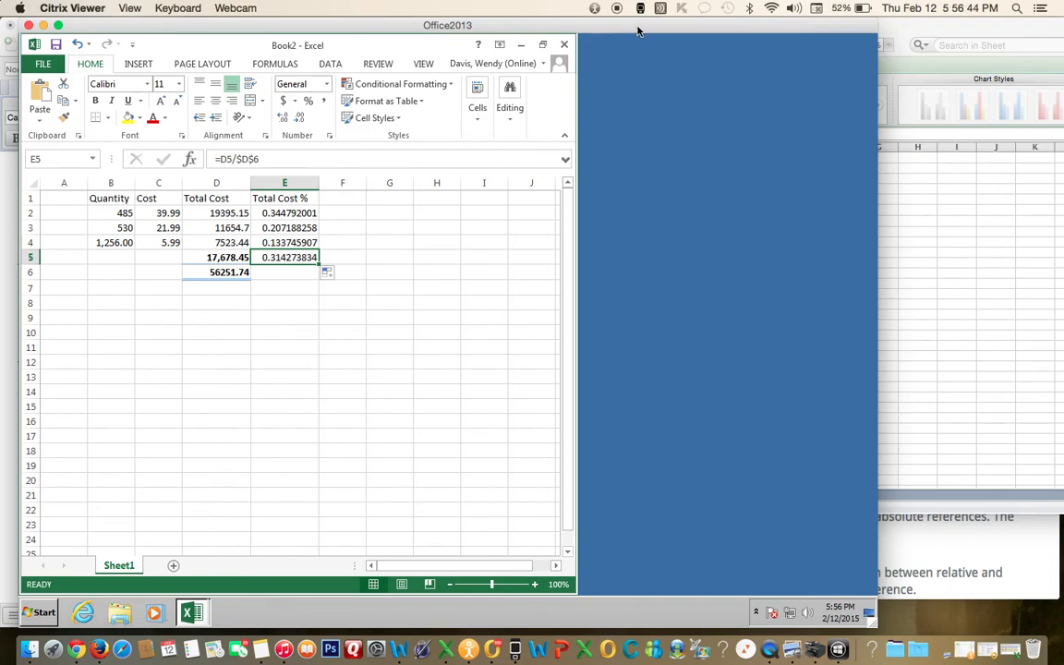